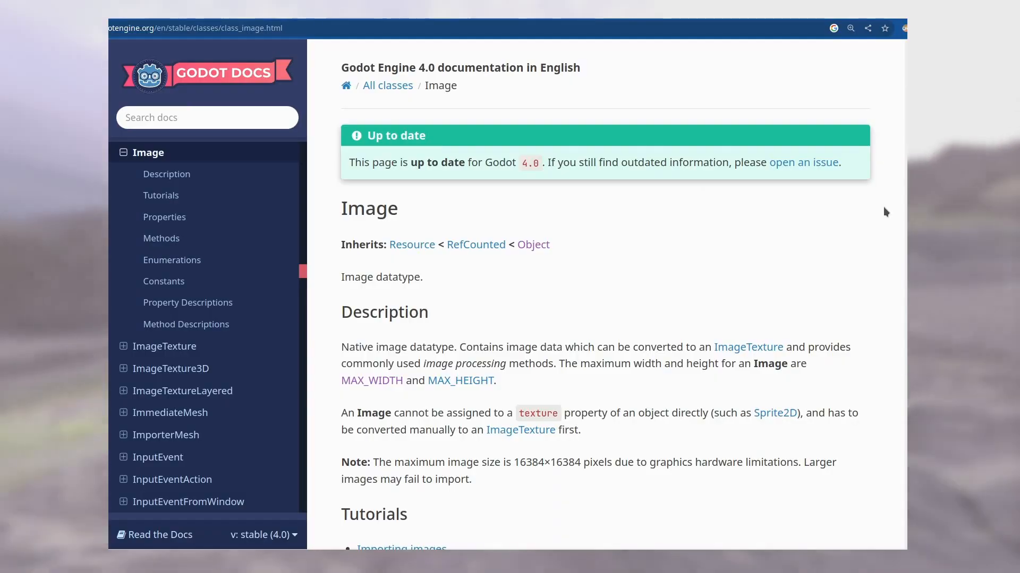
- Scroll the Image class page down to the Enumerations section showing enum Format
scroll(down, 3)
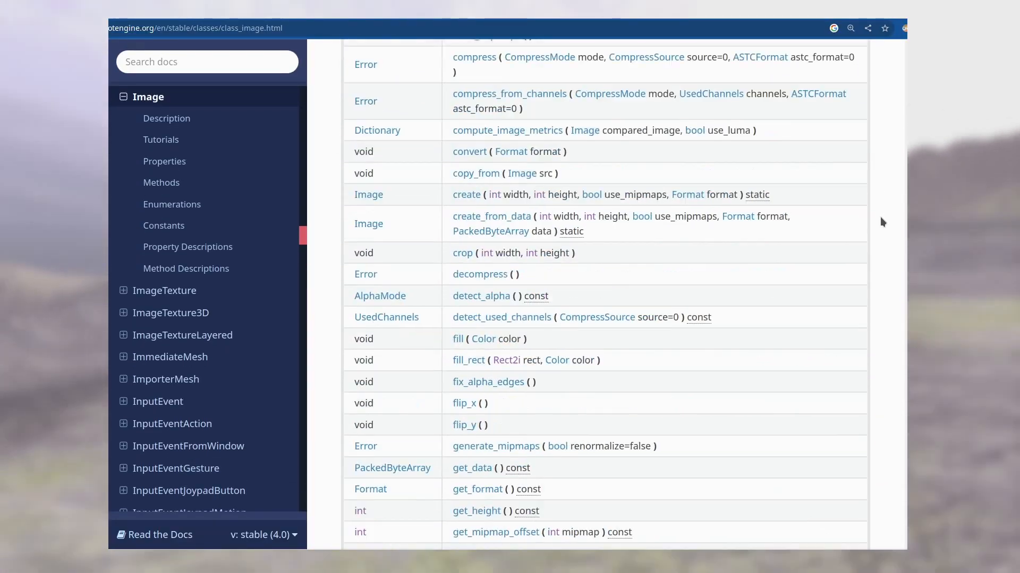
scroll(down, 3)
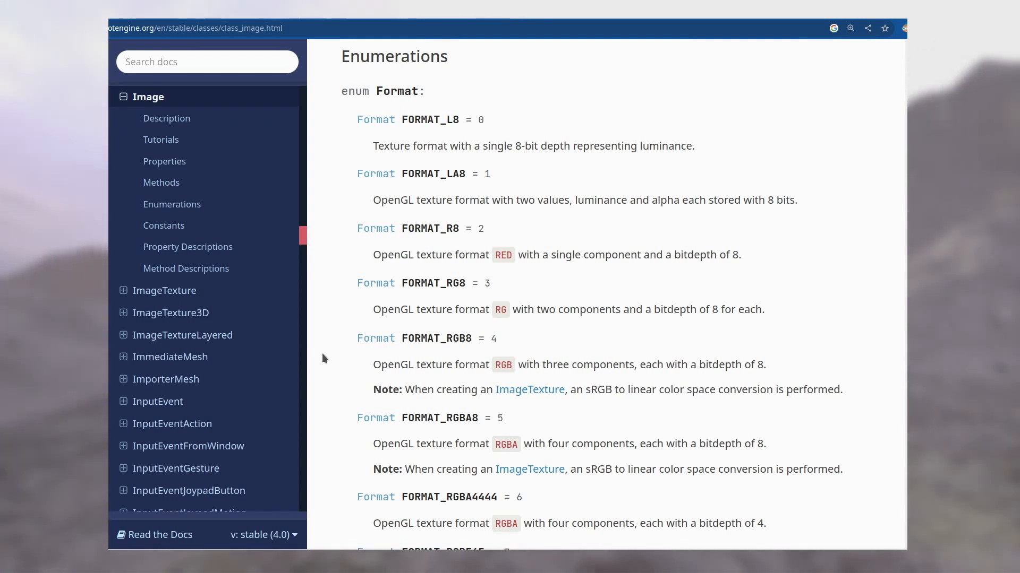
- Scroll the Format enum to the floating-point entries FORMAT_RF, FORMAT_RGBAF and FORMAT_RH
scroll(down, 3)
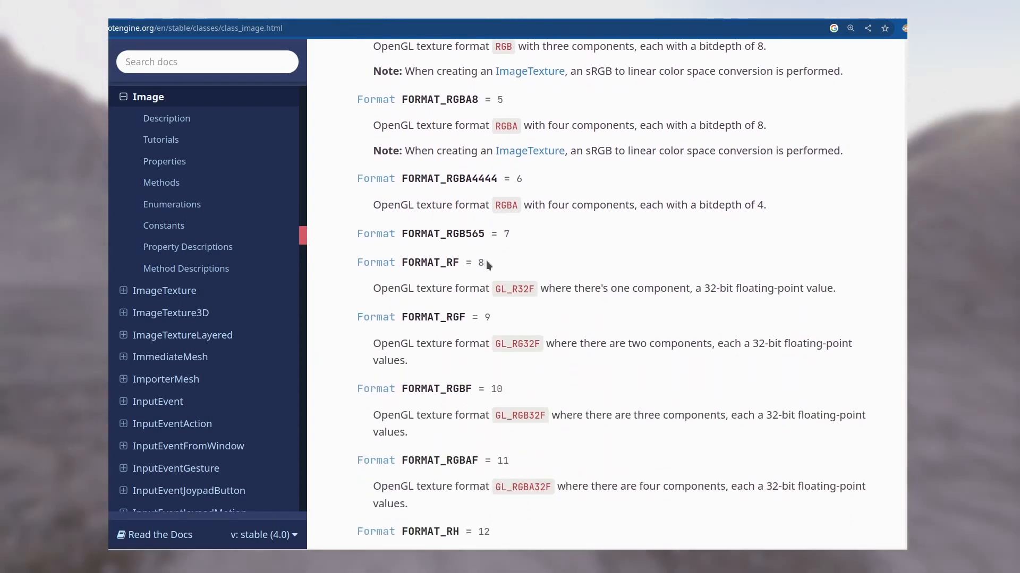
mouse_move(343, 293)
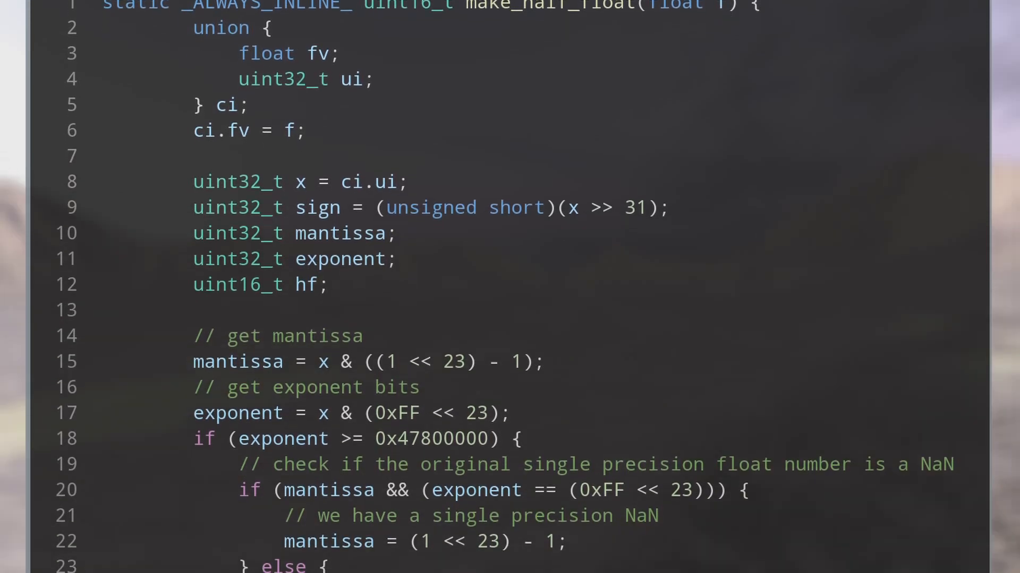
- Scroll through the make_half_float source covering mantissa and exponent handling
scroll(down, 3)
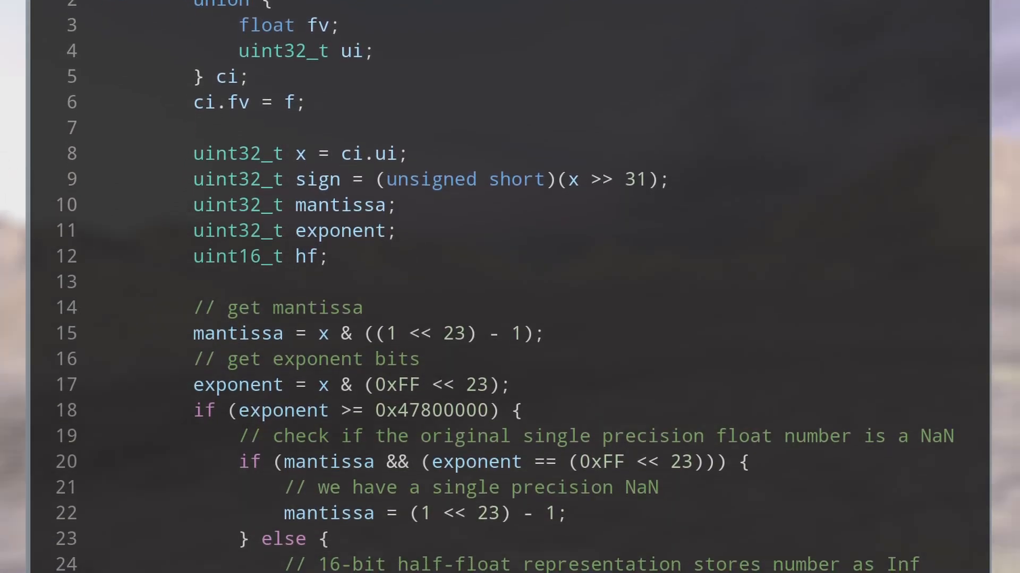
scroll(down, 3)
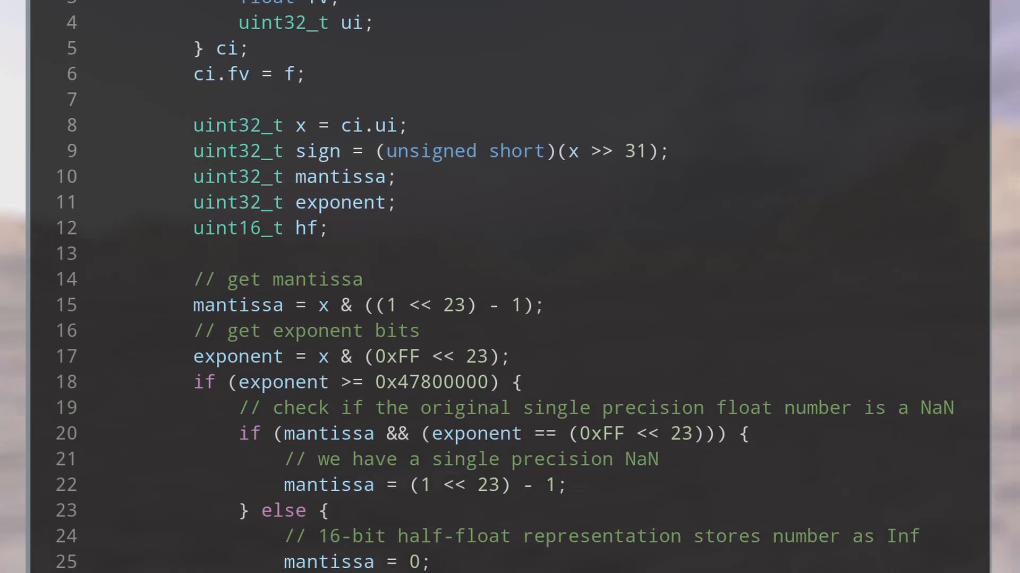
scroll(down, 3)
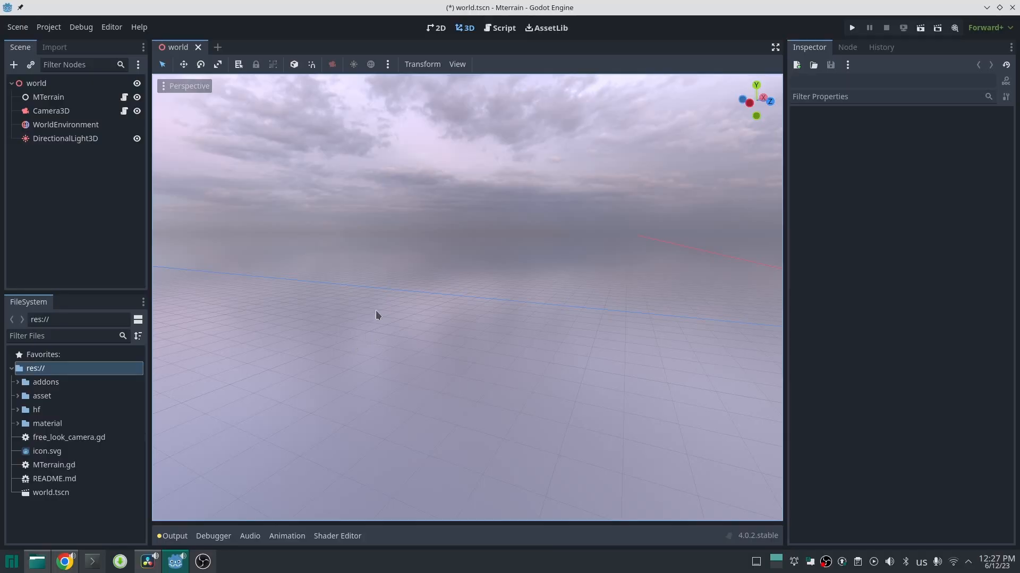
mouse_move(390, 327)
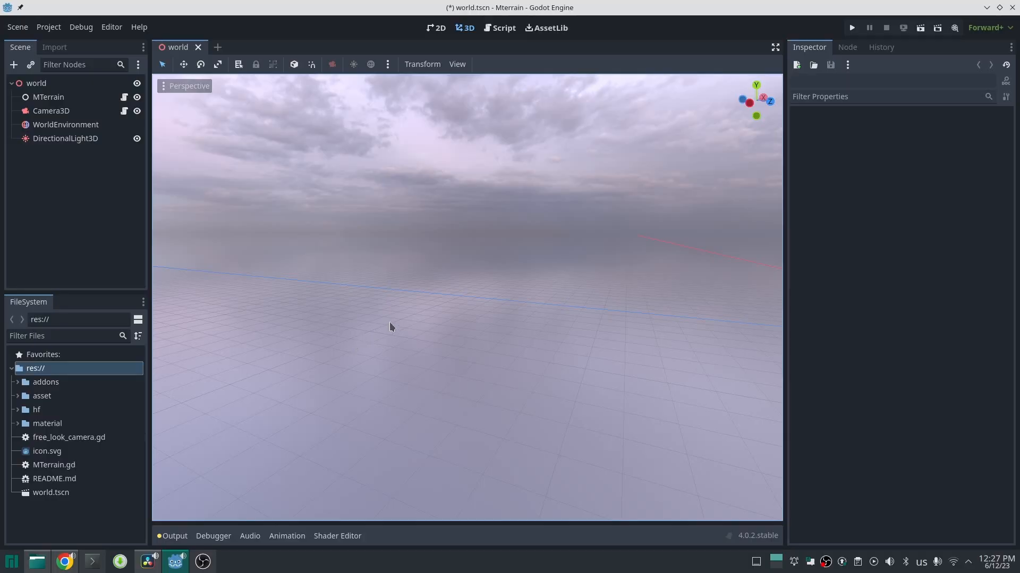
- Select hf.r16 inside the hf folder to view its 8193×8193 RHalf texture in the Inspector
click(36, 410)
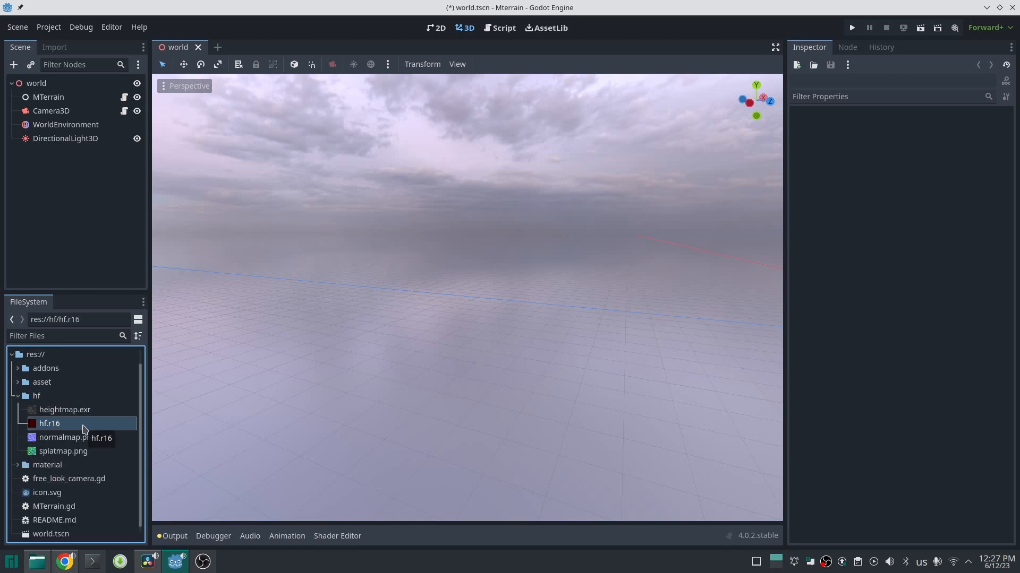
click(50, 423)
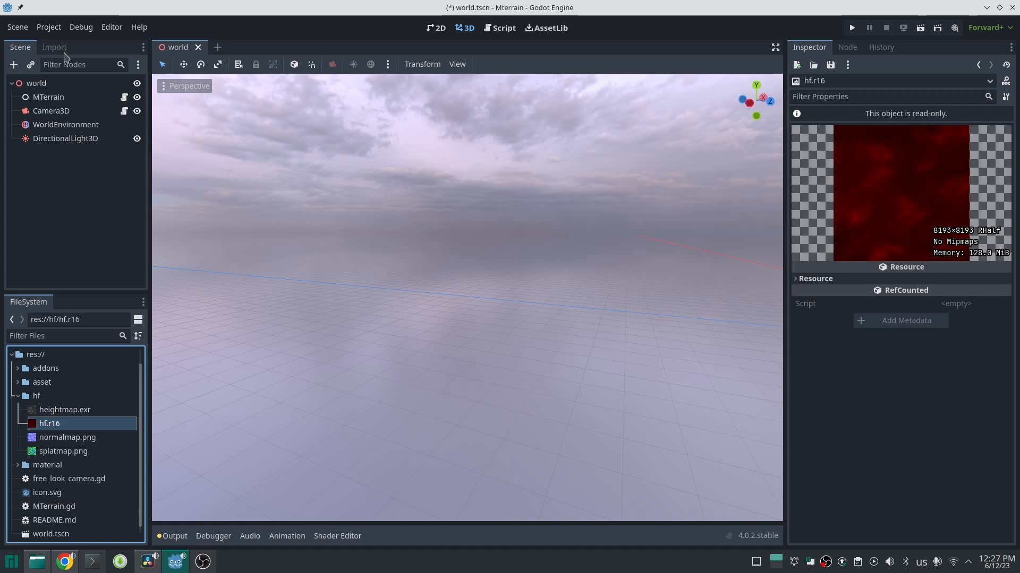
mouse_move(85, 429)
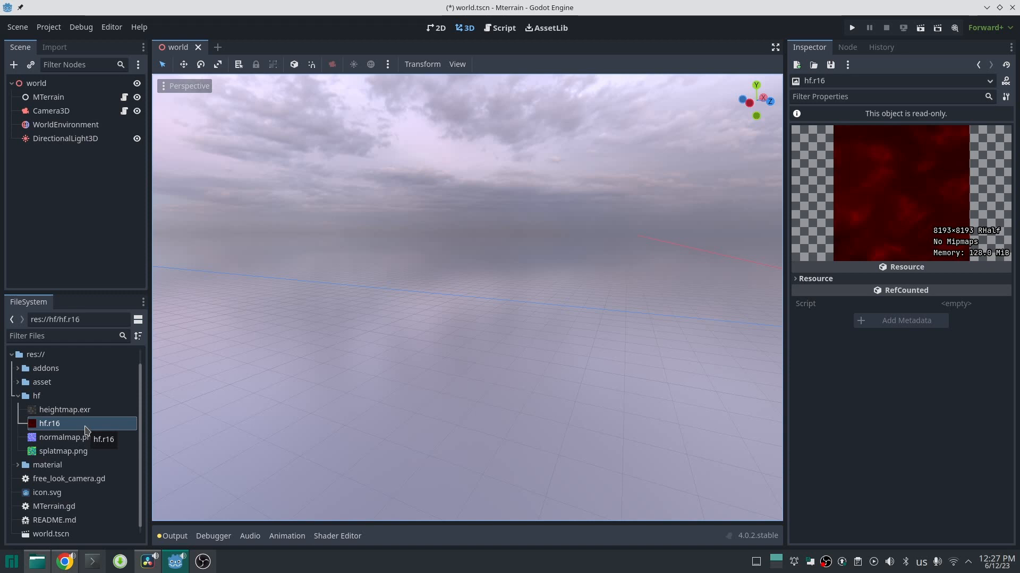
mouse_move(49, 59)
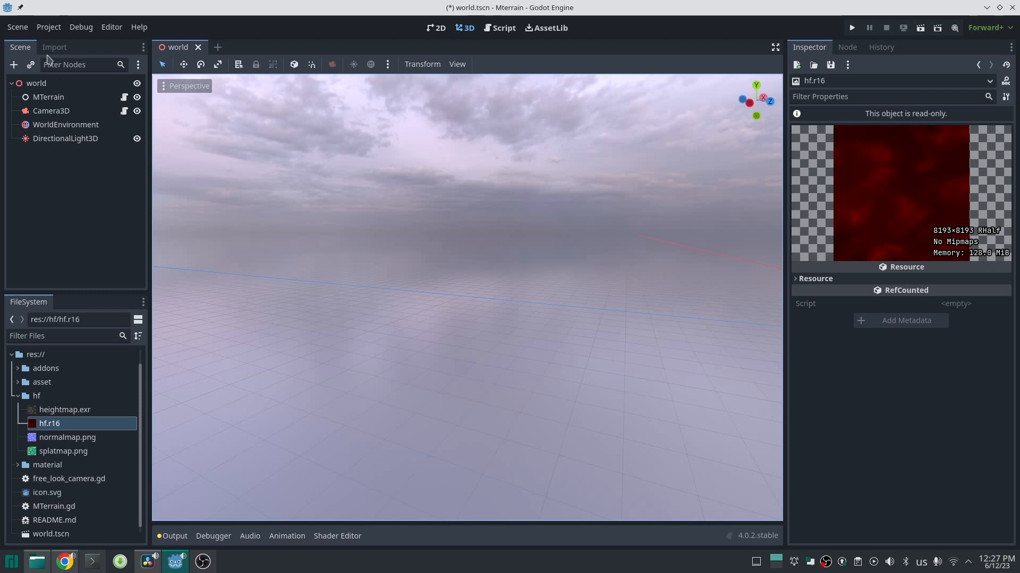
- Keep hf.r16's Import As type set to mterrain raw16 Texture and run the scene
click(54, 46)
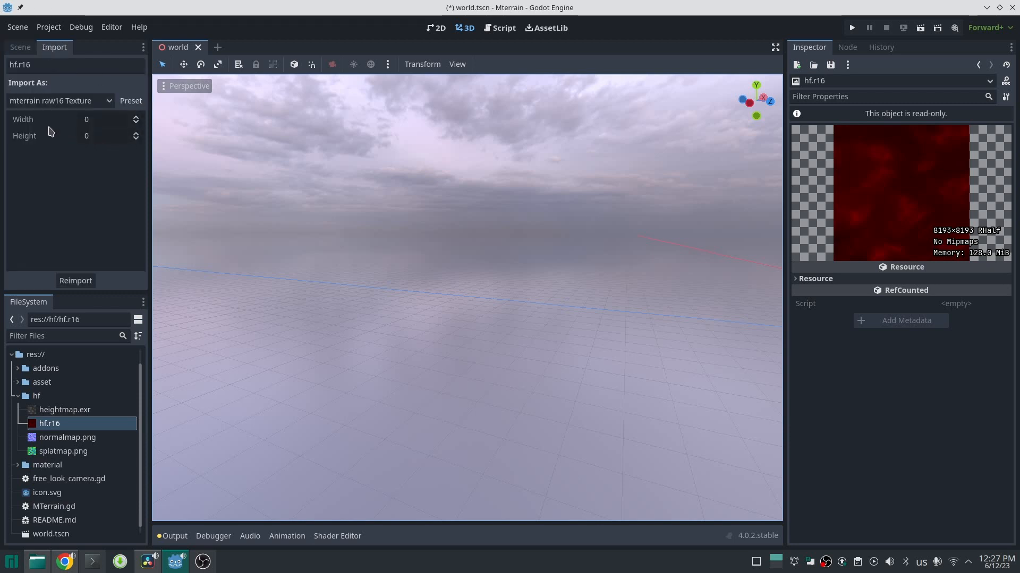
click(59, 100)
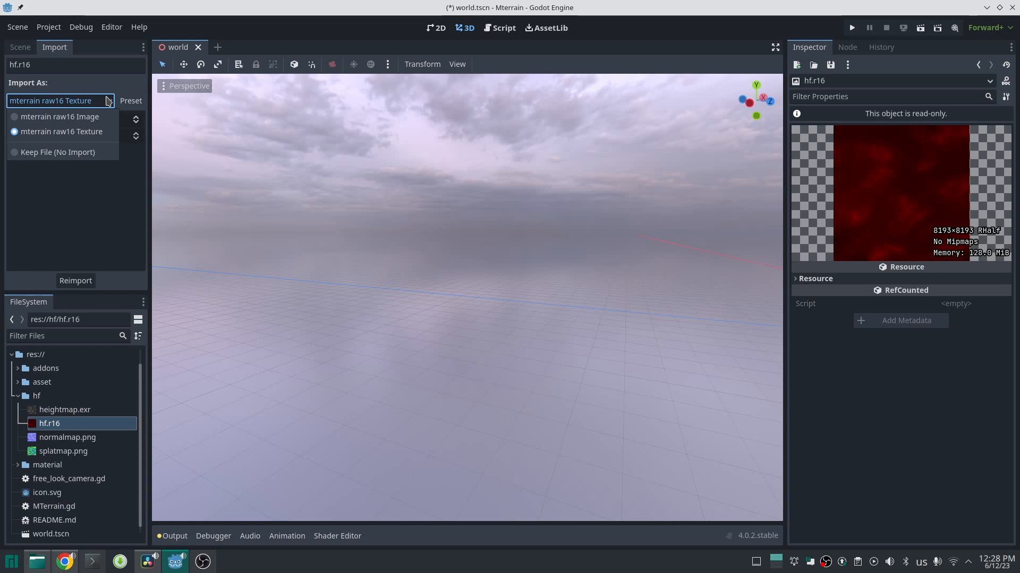
click(63, 131)
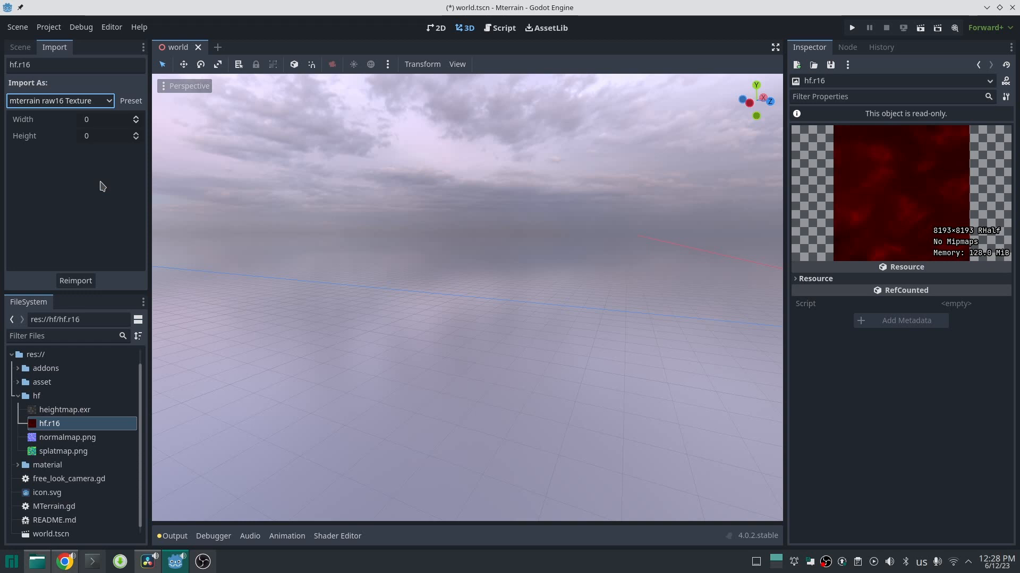
click(851, 27)
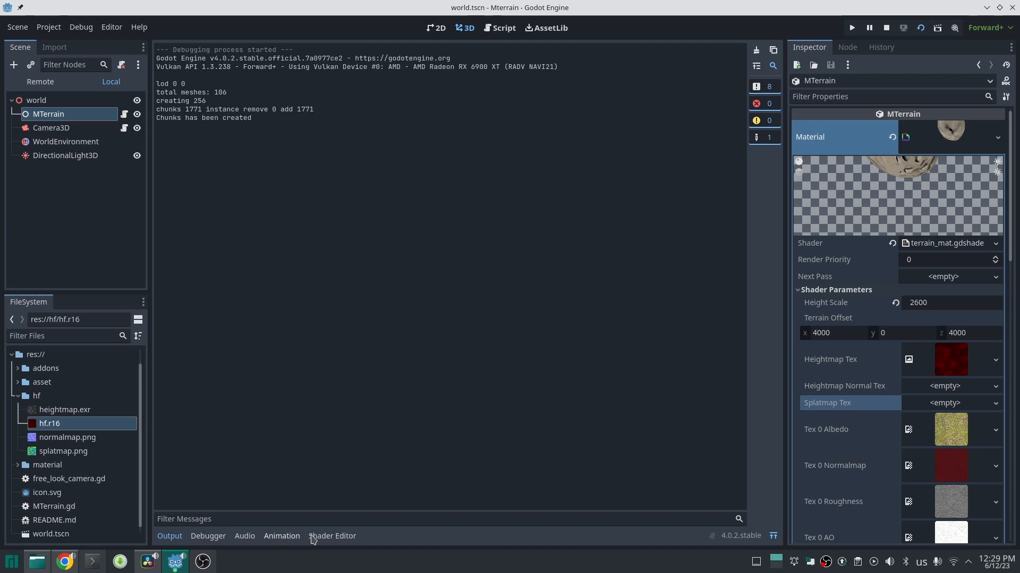
- Show the running scene's Video Mem (about 970 MiB) in the Debugger Monitors
click(207, 536)
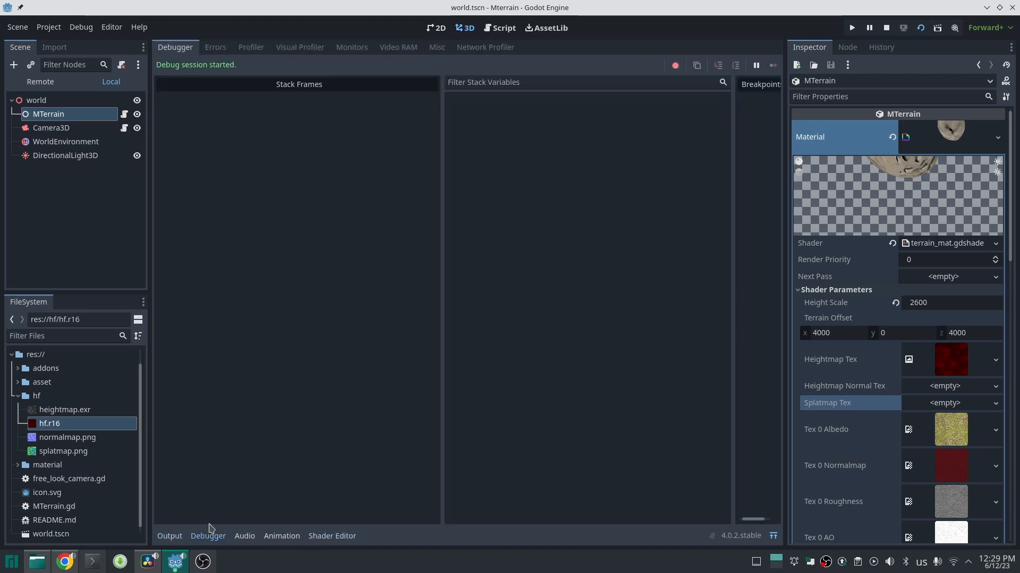
click(352, 46)
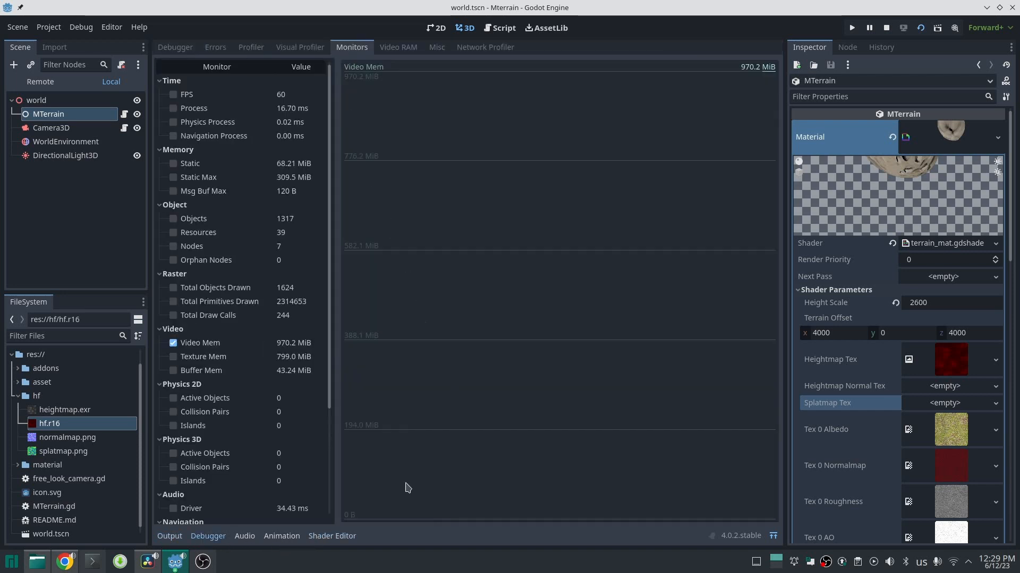